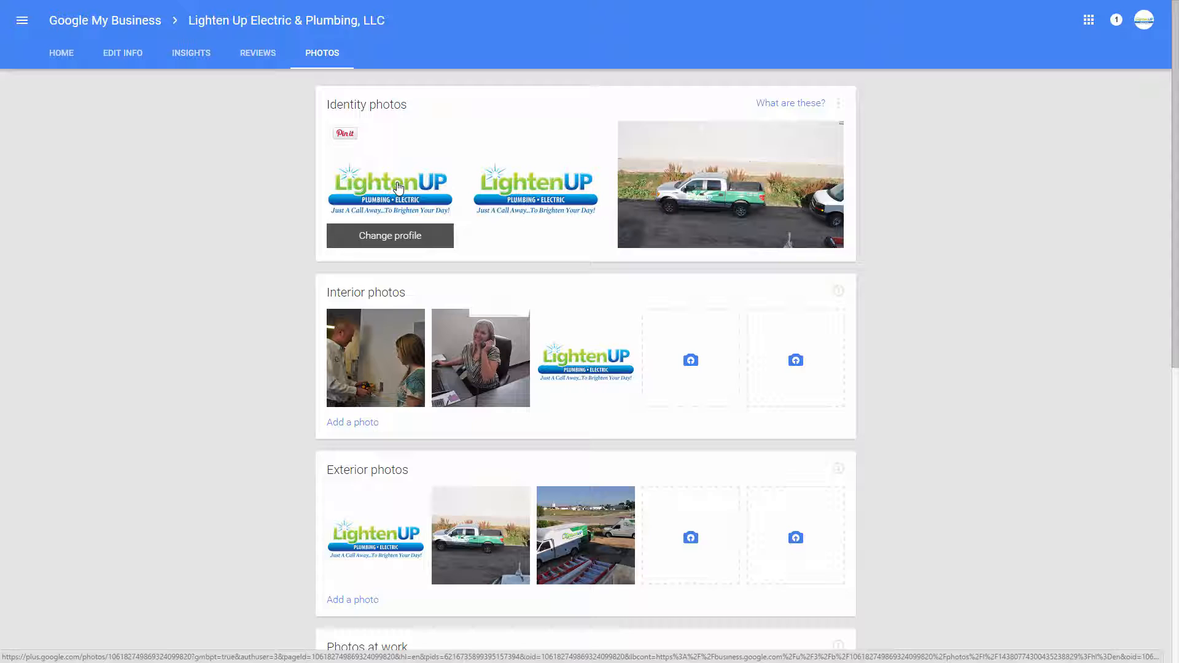
{"action": "mouse_move", "coordinate": [536, 186]}
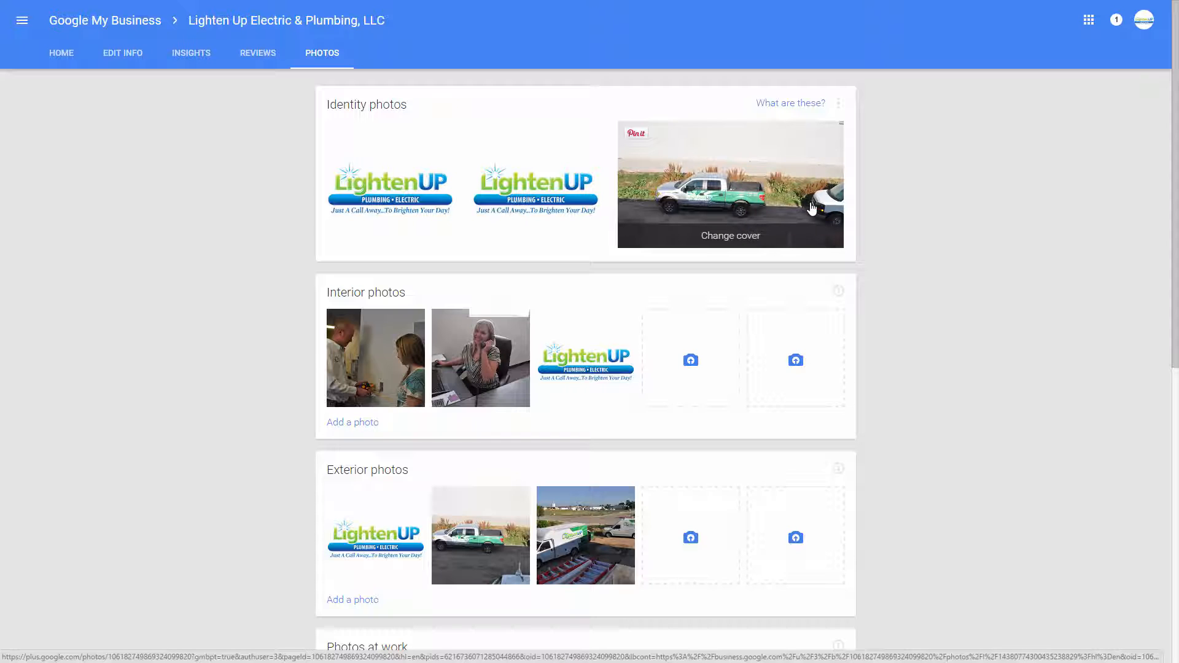
{"action": "mouse_move", "coordinate": [766, 163]}
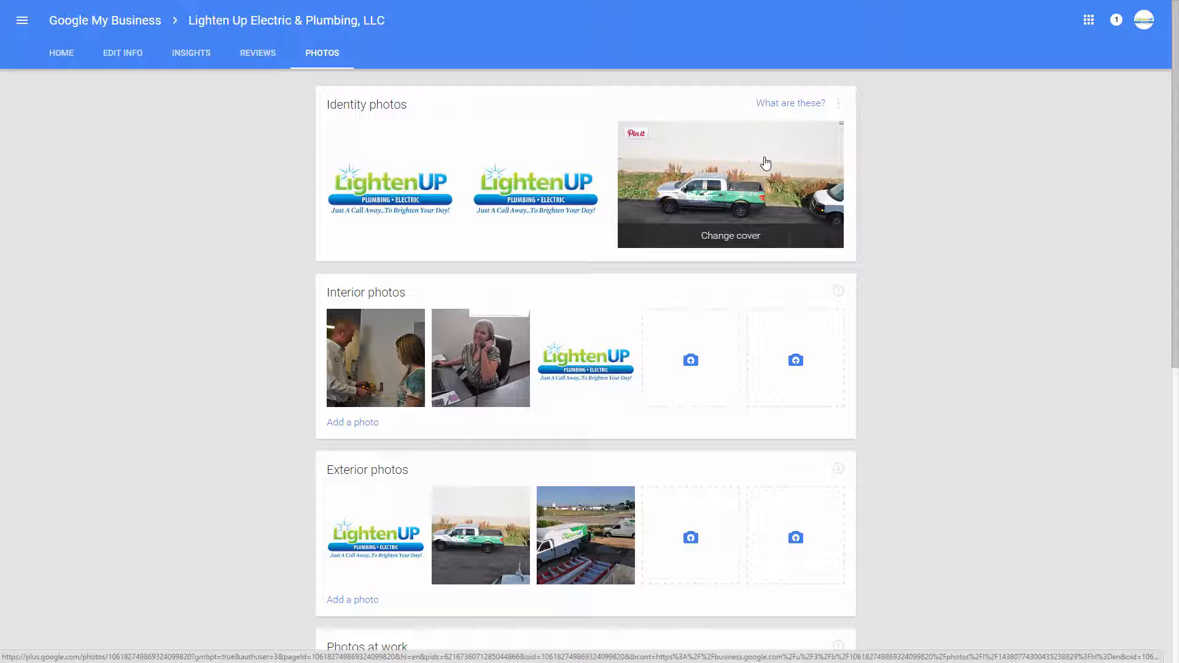
{"action": "mouse_move", "coordinate": [419, 374]}
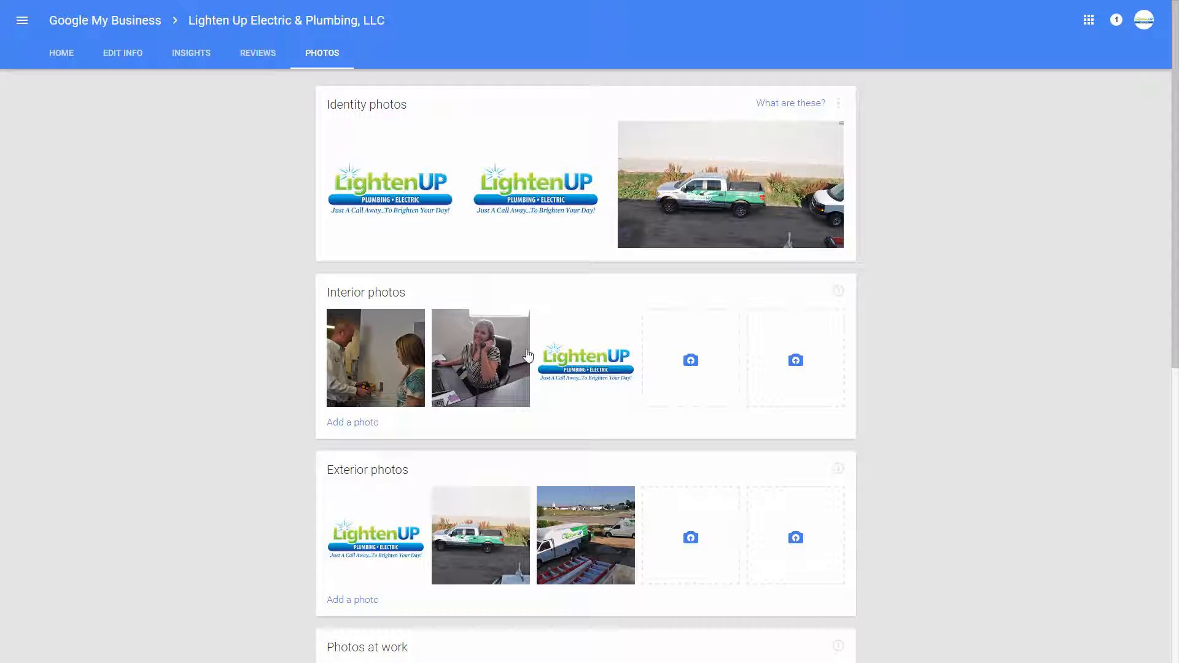
{"action": "mouse_move", "coordinate": [728, 318]}
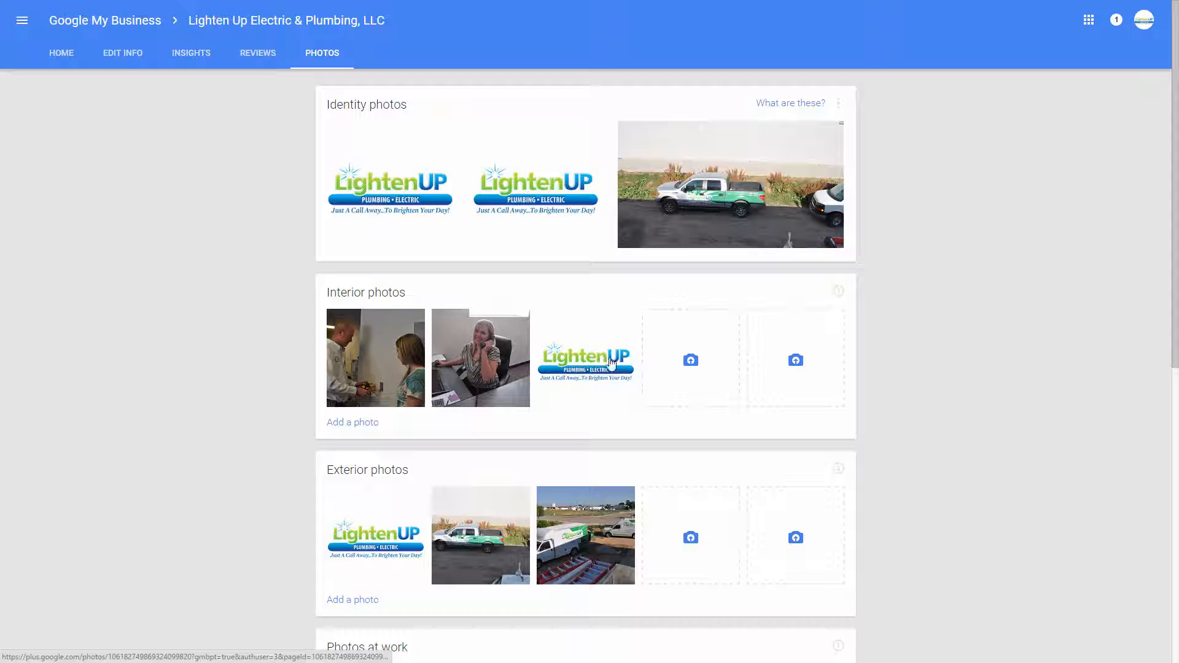
{"action": "mouse_move", "coordinate": [252, 369]}
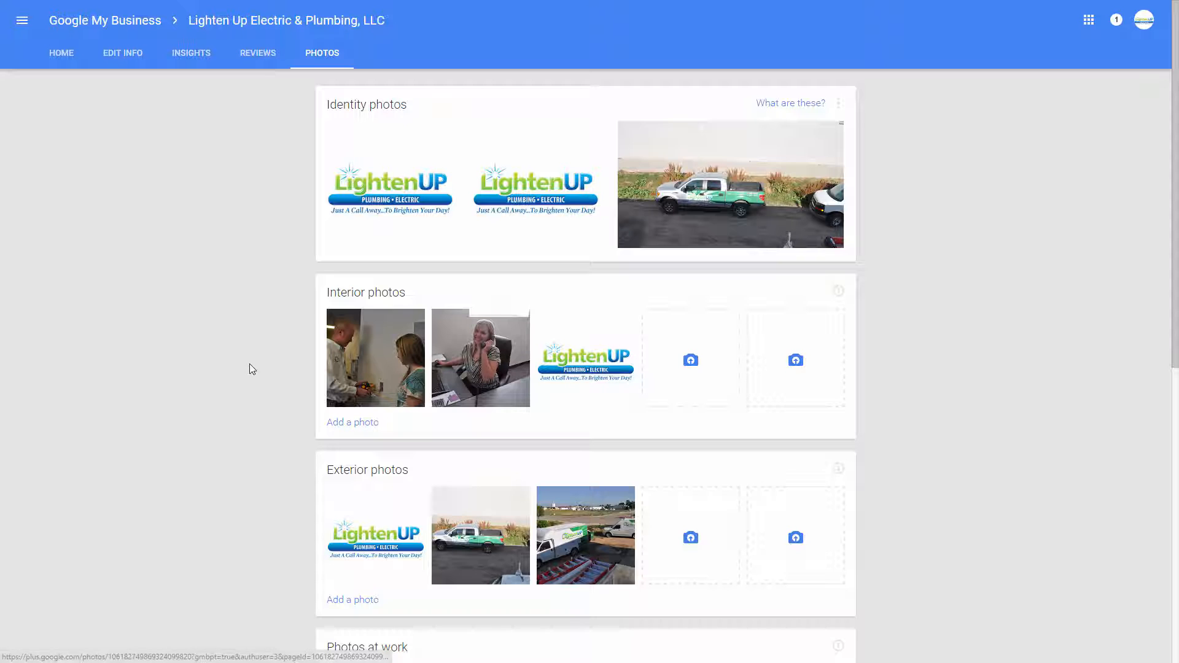
Step: View the first team photo in the viewer and look over its More options such as Auto Enhance
{"action": "scroll", "scroll_direction": "down", "scroll_amount": 3}
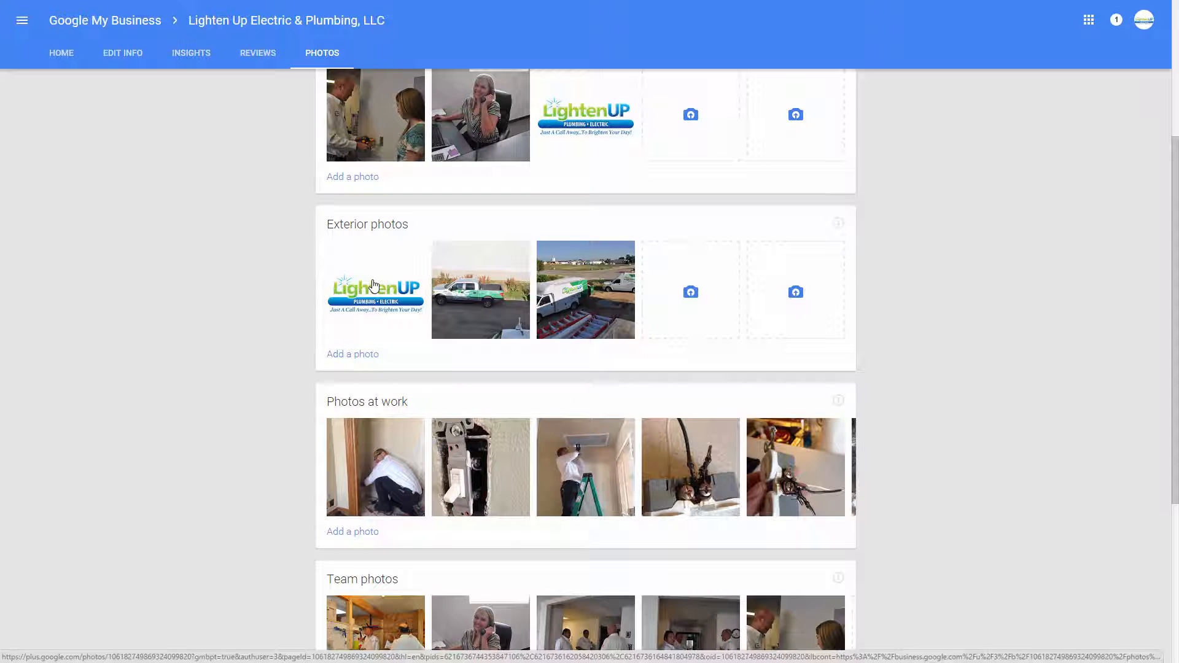
{"action": "scroll", "scroll_direction": "down", "scroll_amount": 3}
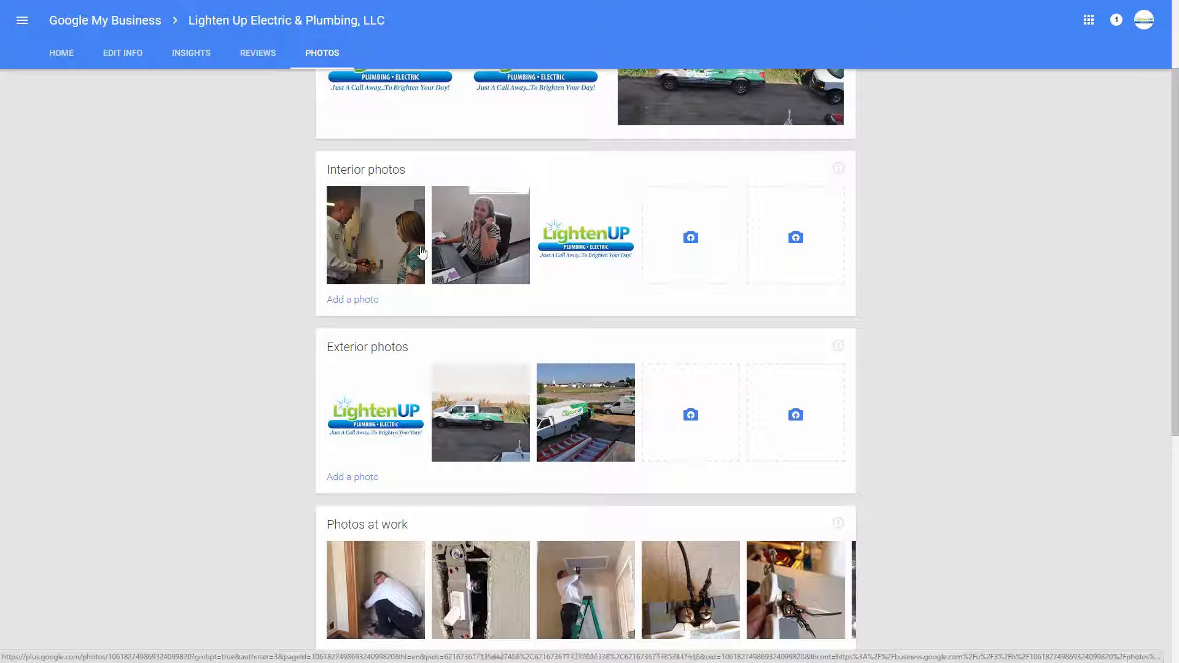
{"action": "mouse_move", "coordinate": [559, 262]}
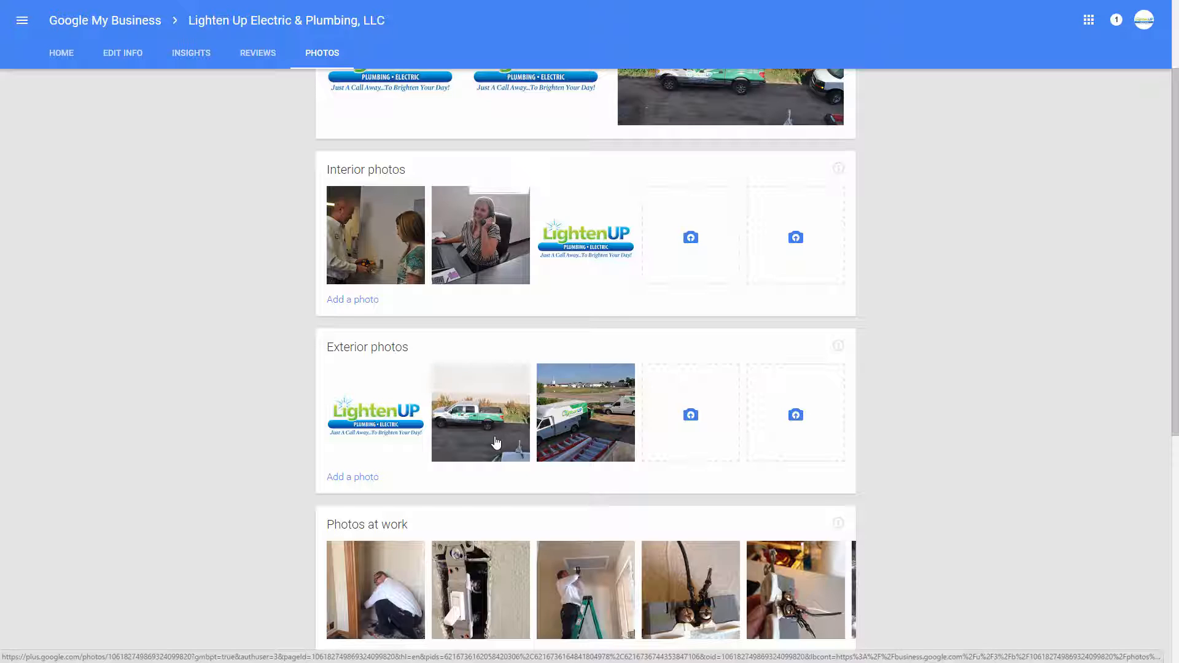
{"action": "mouse_move", "coordinate": [589, 425]}
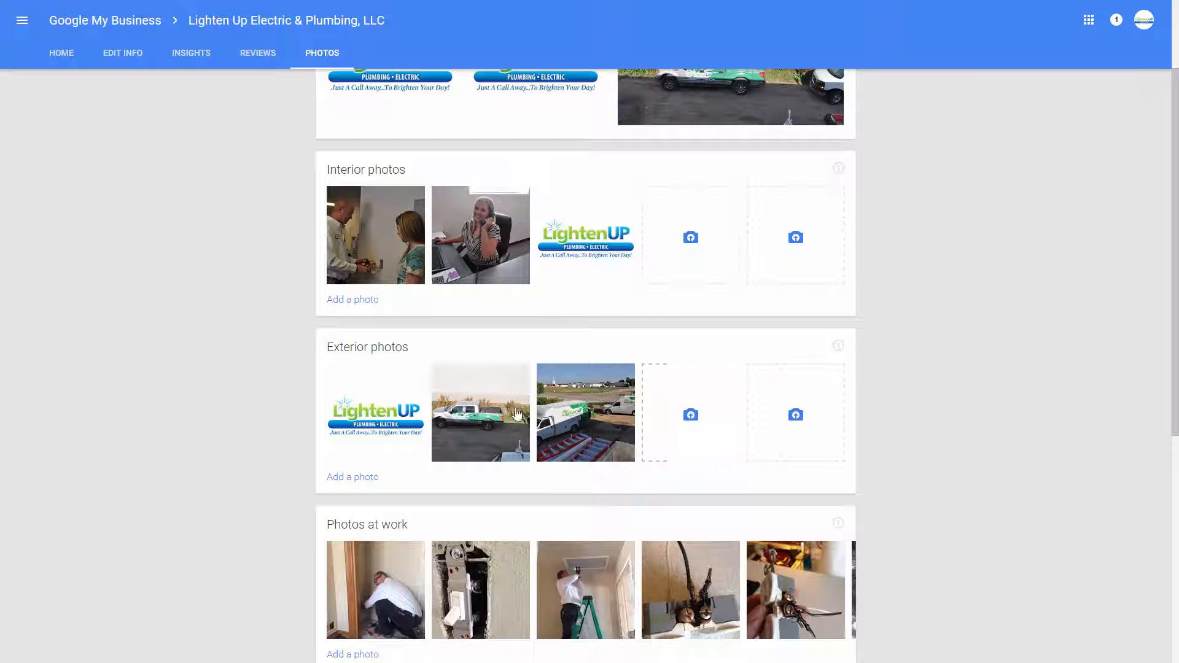
{"action": "scroll", "scroll_direction": "down", "scroll_amount": 3}
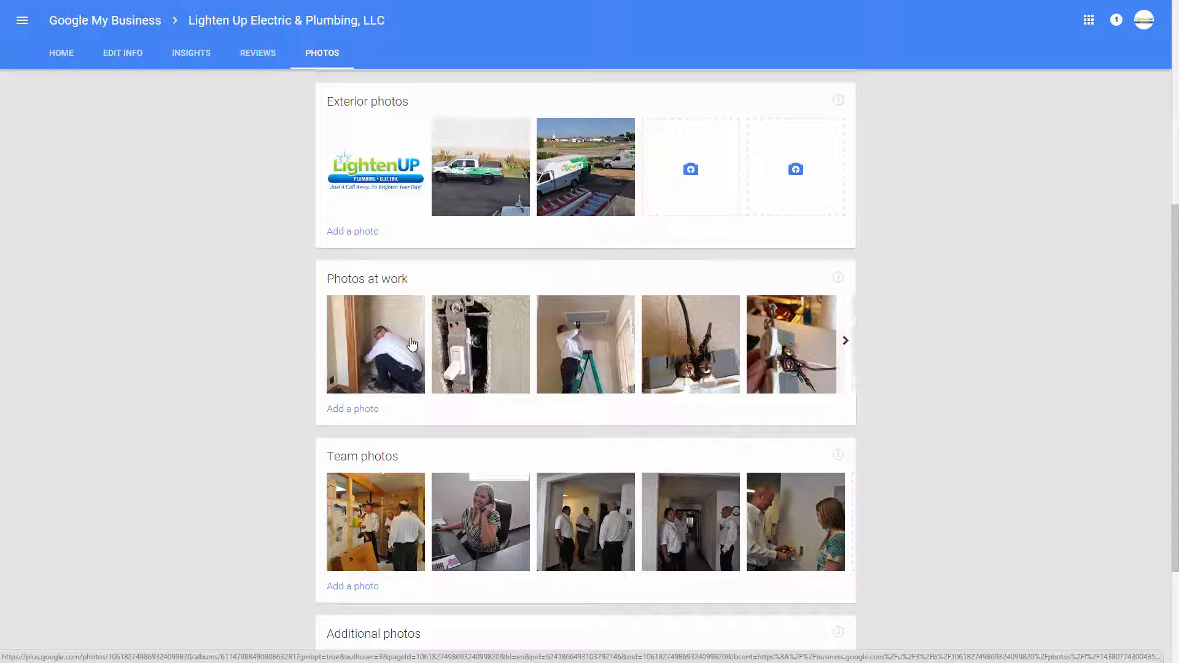
{"action": "mouse_move", "coordinate": [716, 353]}
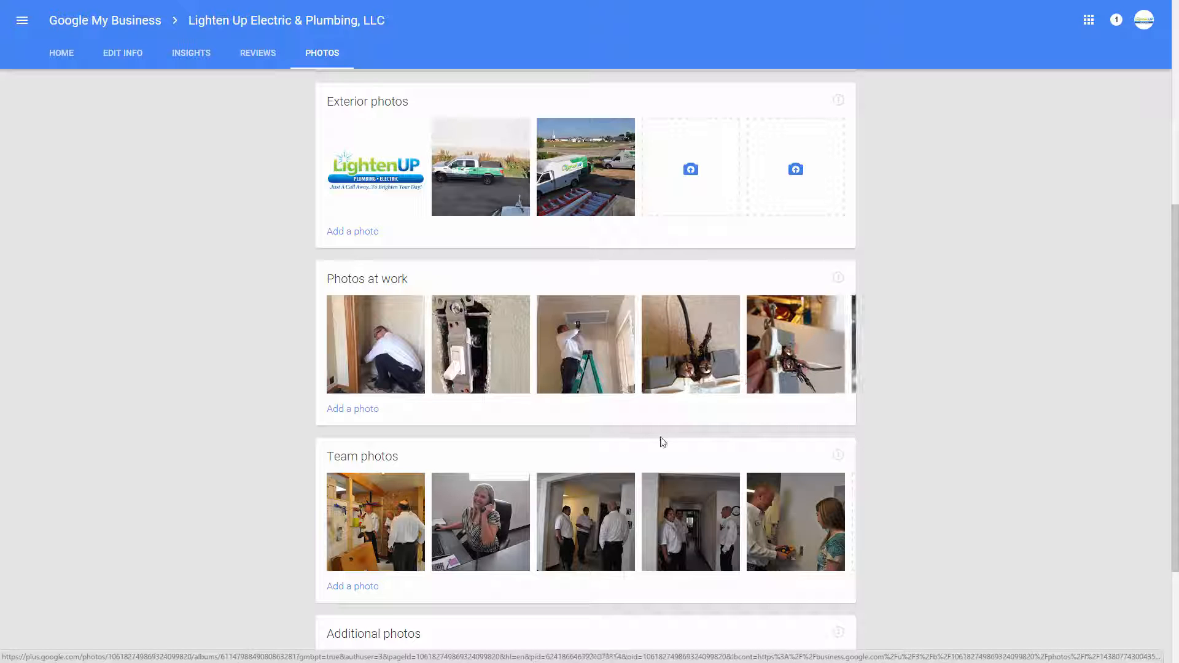
{"action": "scroll", "scroll_direction": "down", "scroll_amount": 3}
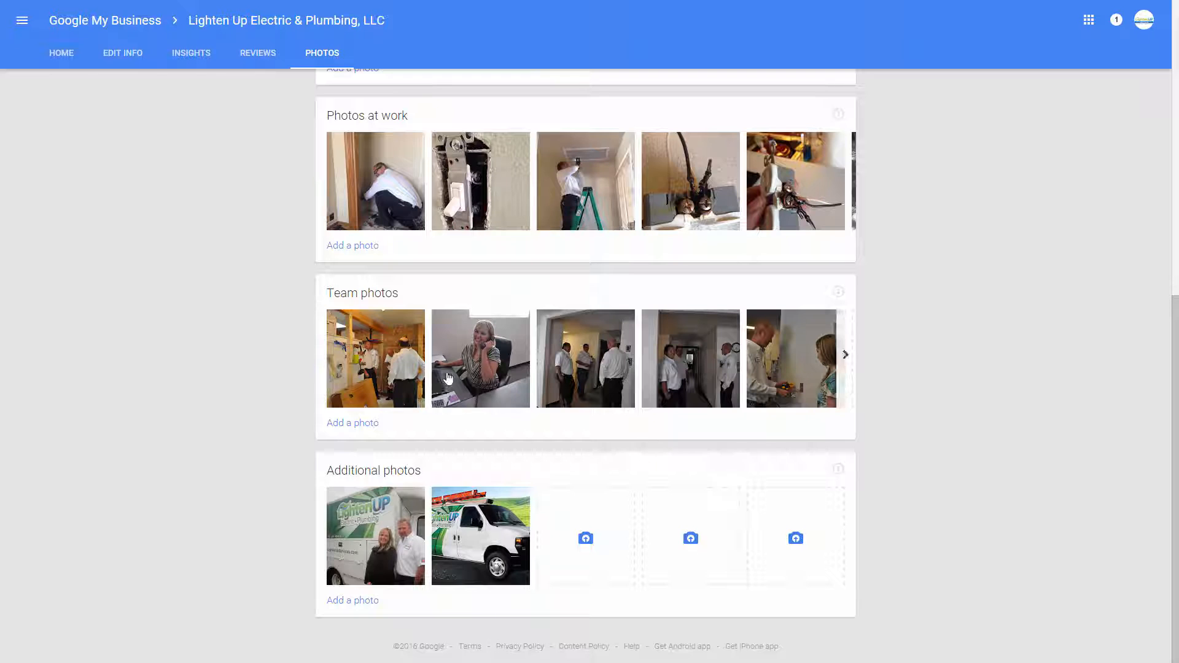
{"action": "mouse_move", "coordinate": [700, 358]}
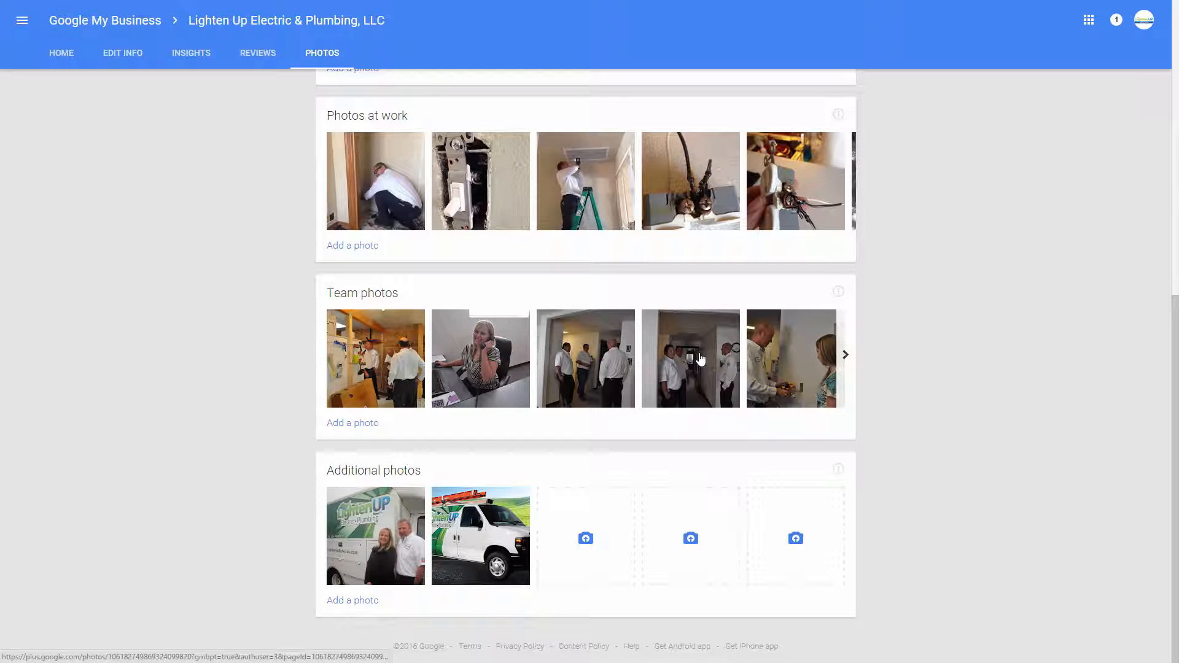
{"action": "mouse_move", "coordinate": [811, 376]}
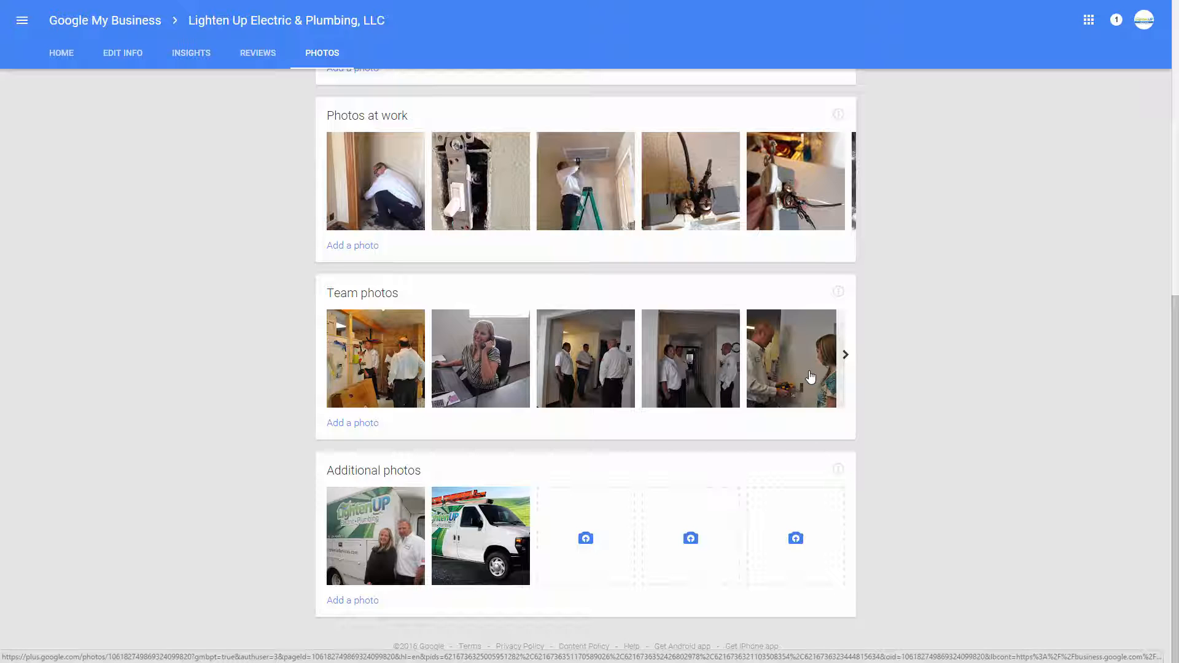
{"action": "mouse_move", "coordinate": [446, 360]}
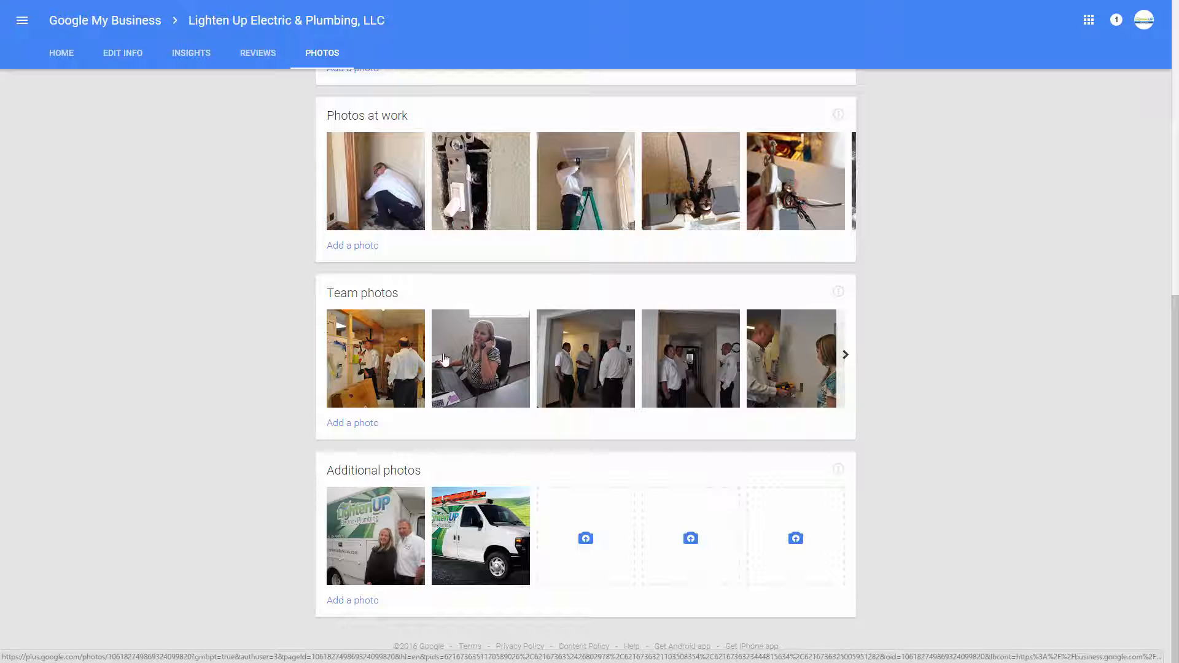
{"action": "mouse_move", "coordinate": [407, 395]}
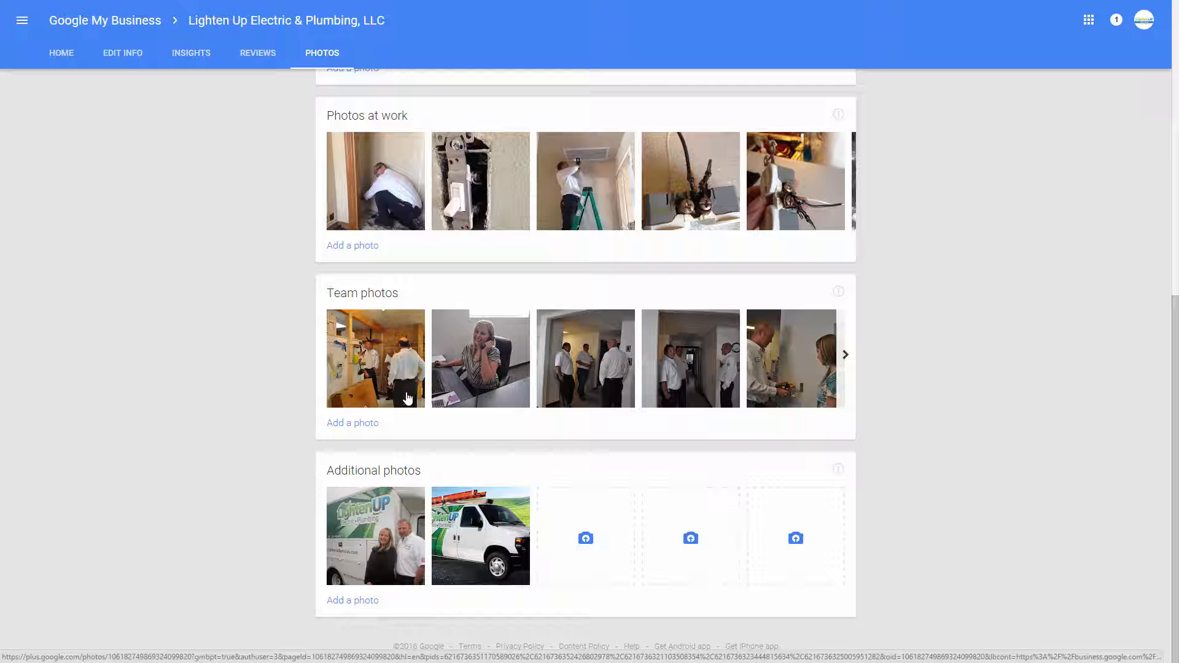
{"action": "mouse_move", "coordinate": [390, 405]}
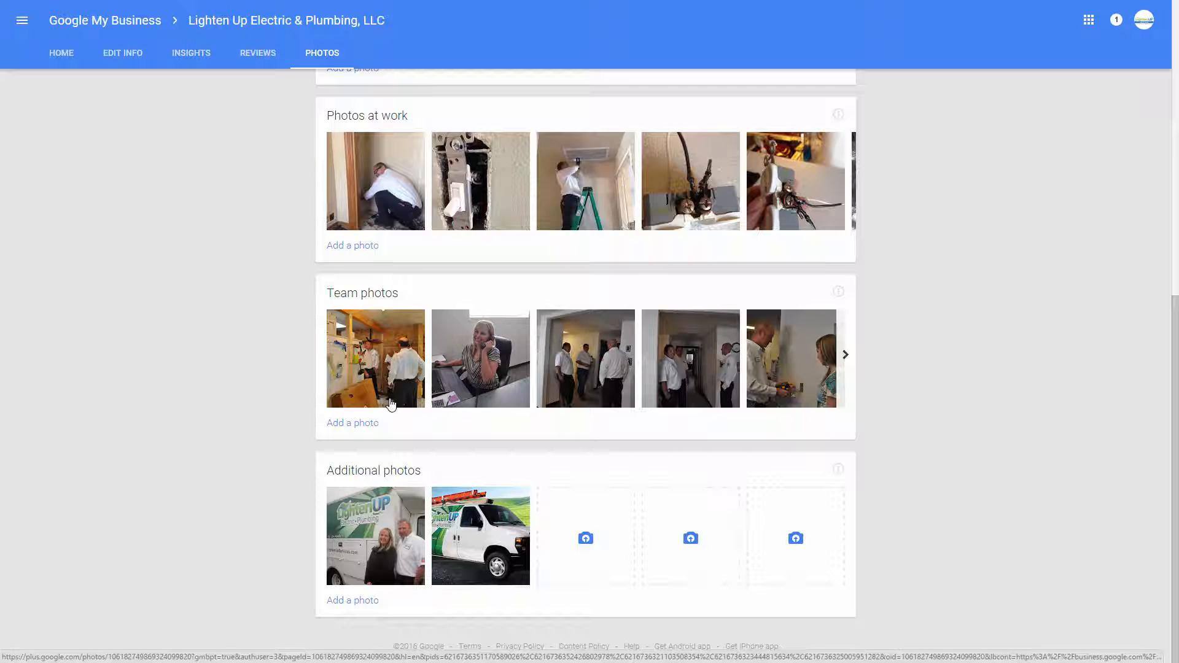
{"action": "mouse_move", "coordinate": [796, 389]}
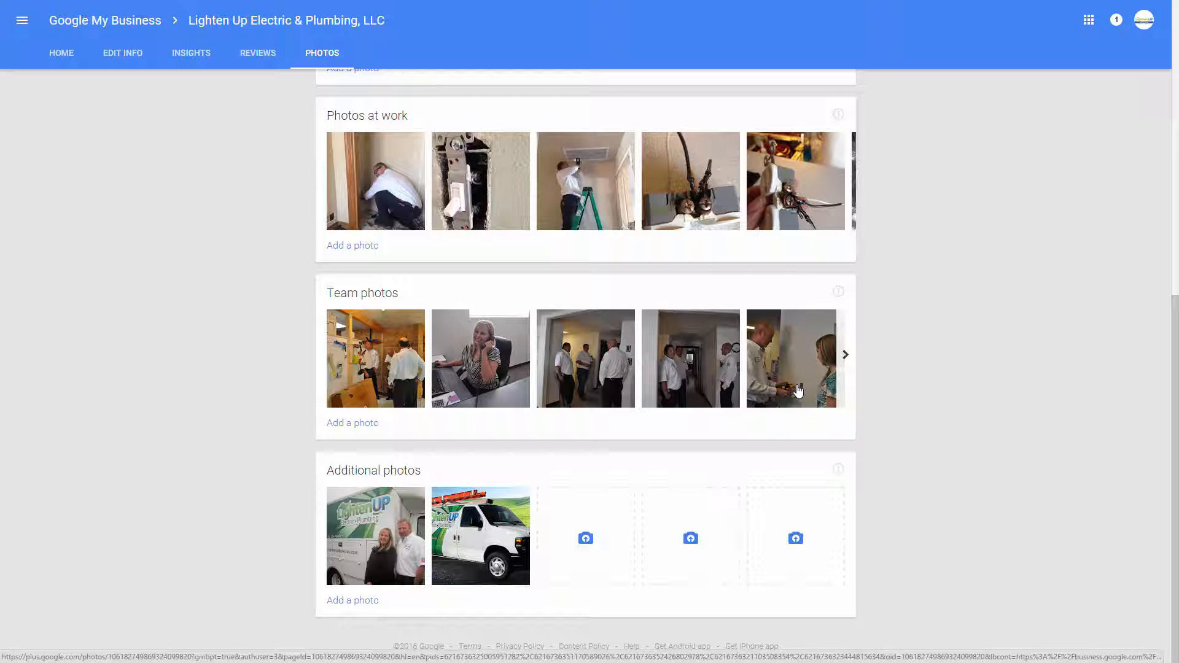
{"action": "mouse_move", "coordinate": [527, 499]}
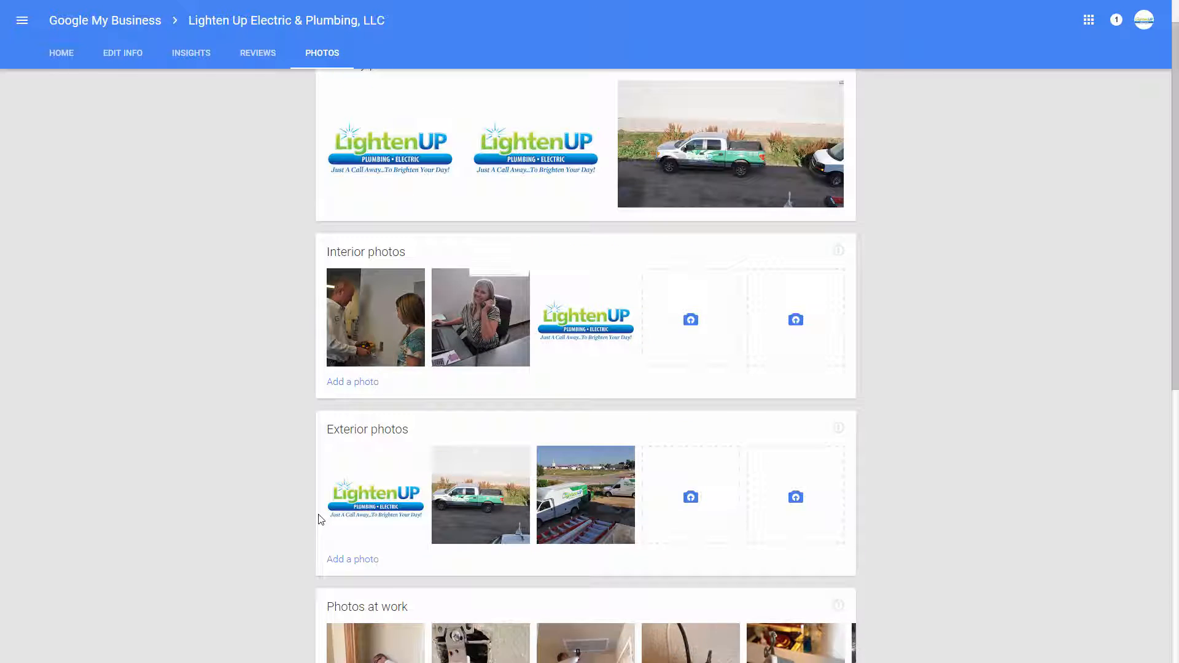
{"action": "scroll", "scroll_direction": "down", "scroll_amount": 3}
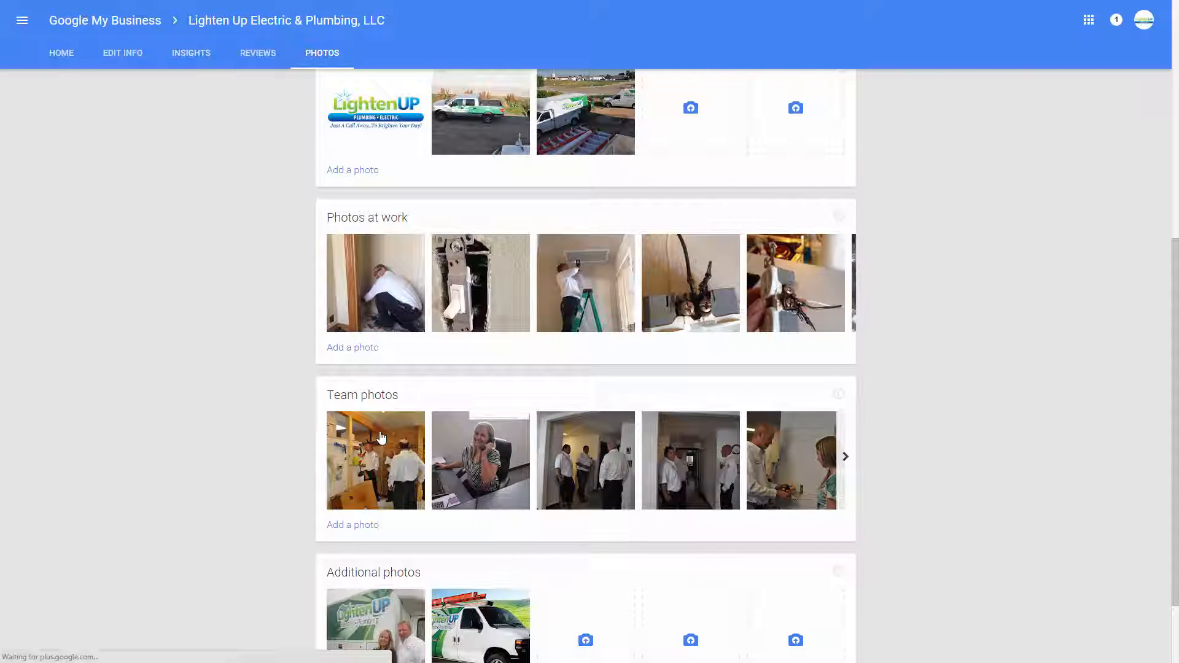
{"action": "left_click", "coordinate": [480, 283]}
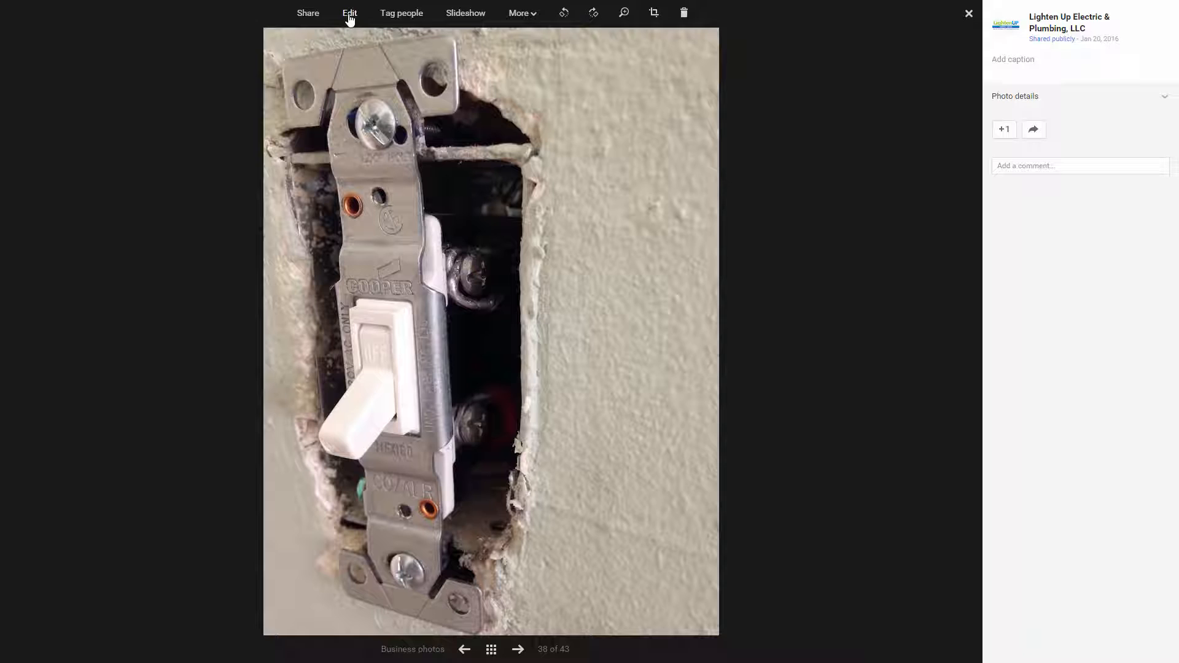
{"action": "mouse_move", "coordinate": [466, 13]}
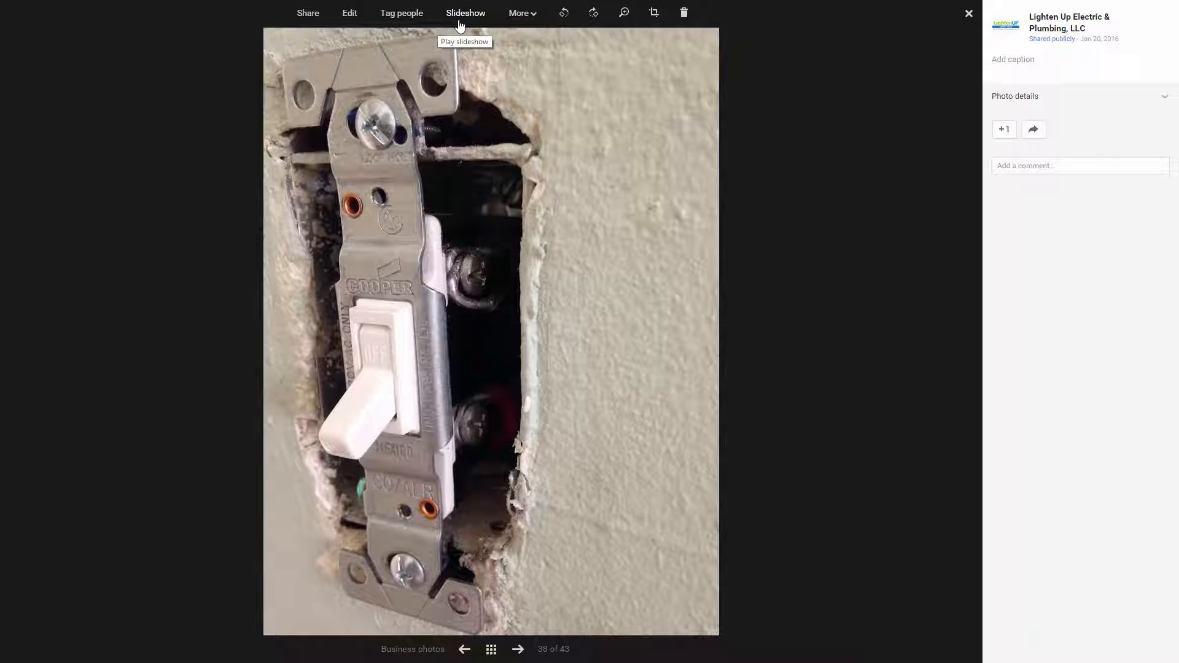
{"action": "left_click", "coordinate": [519, 13]}
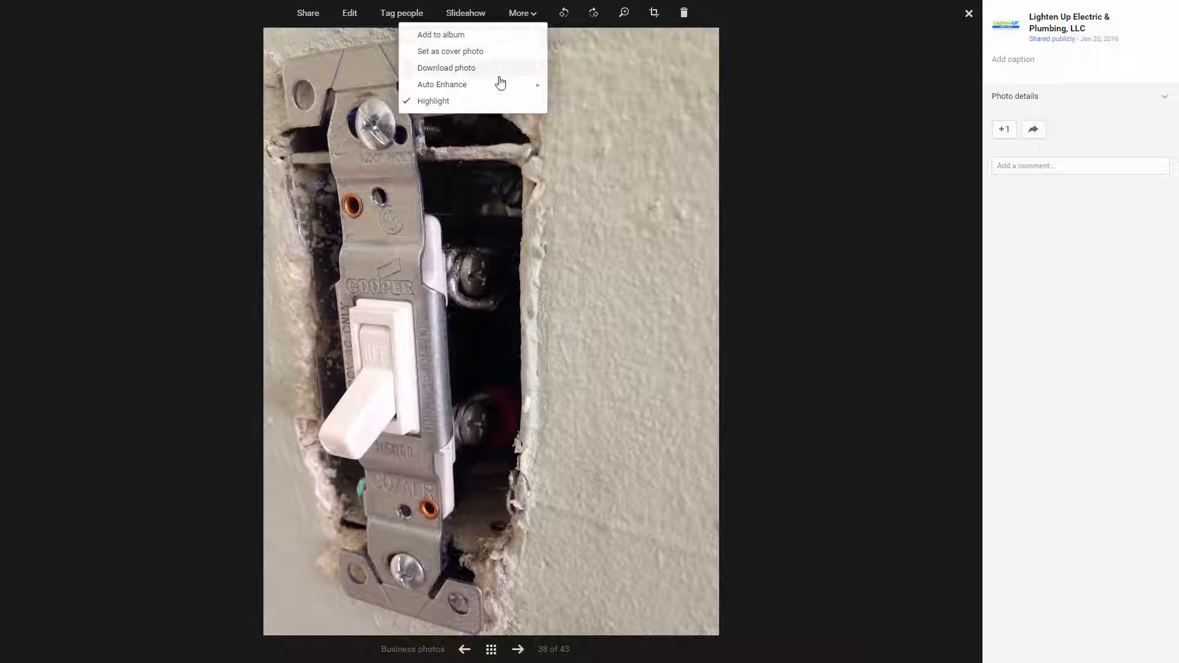
{"action": "mouse_move", "coordinate": [442, 84]}
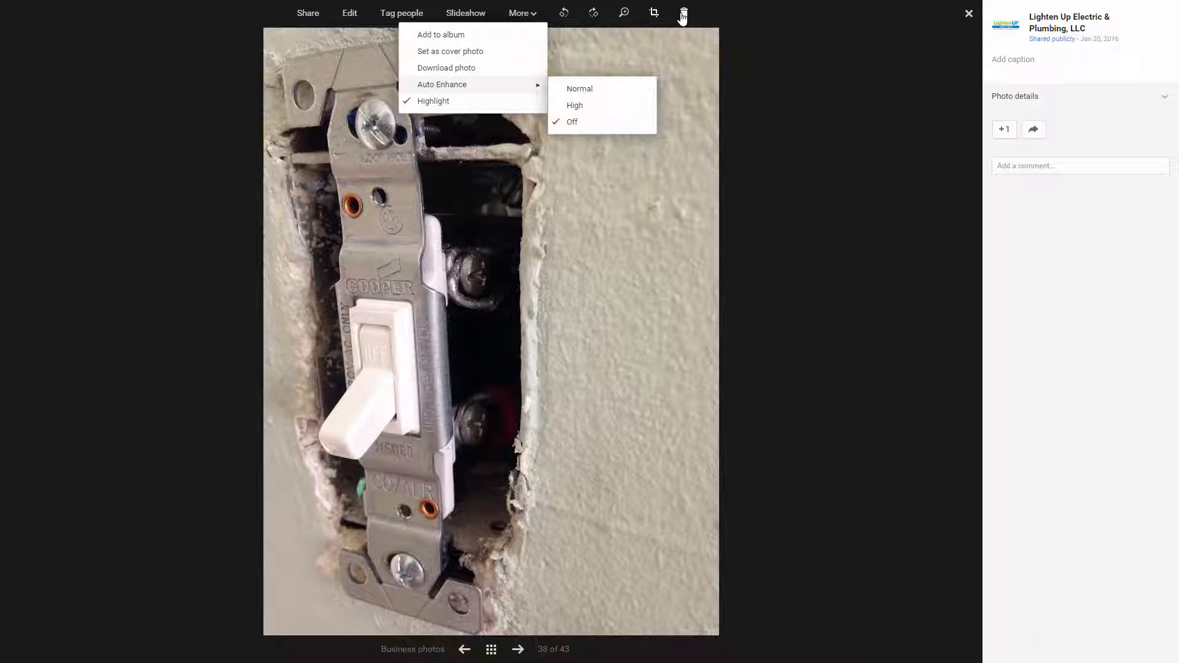
{"action": "mouse_move", "coordinate": [683, 13]}
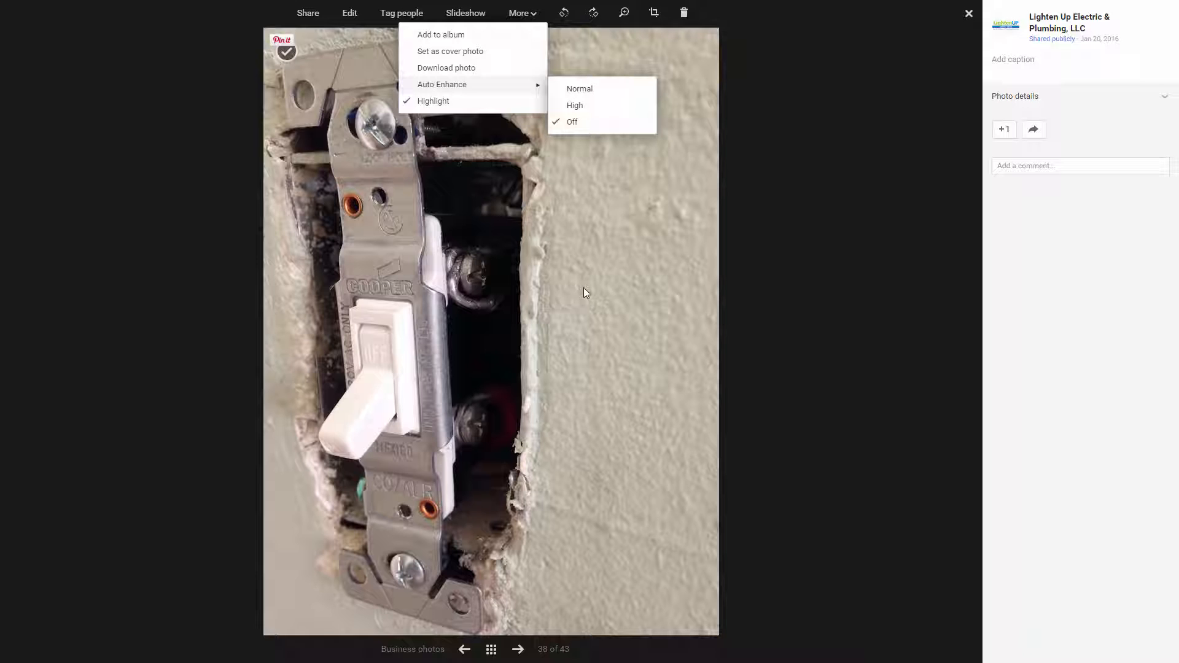
Step: Move on to the next photo, then show thumbnails of all 43 album photos
{"action": "left_click", "coordinate": [517, 649]}
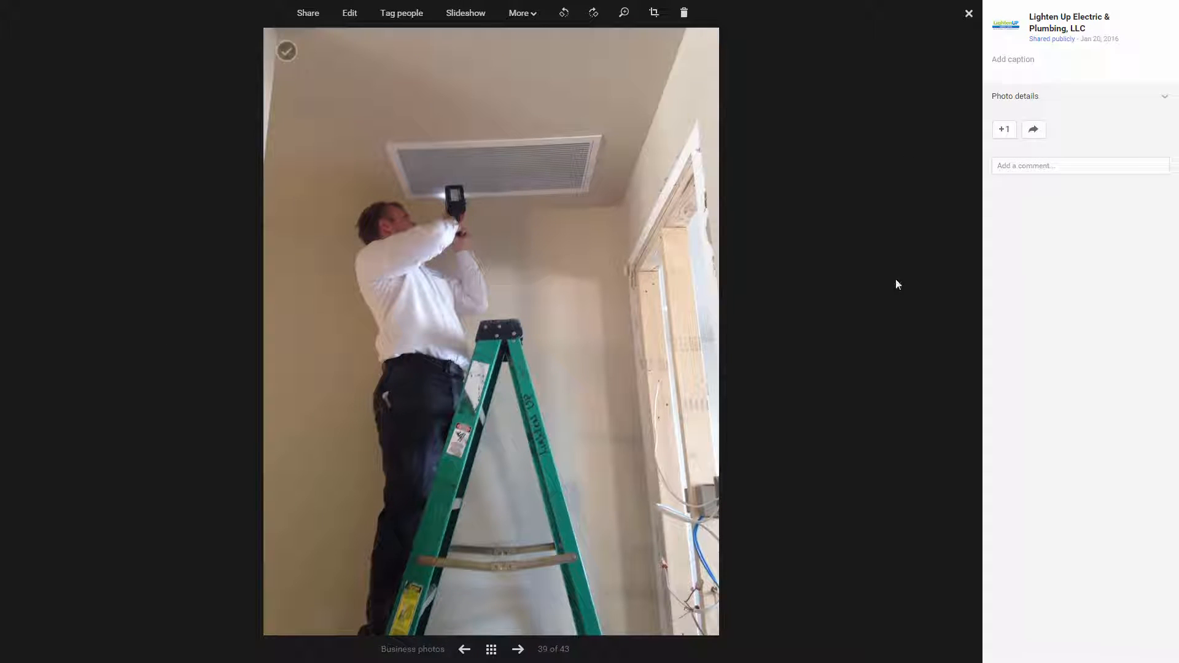
{"action": "left_click", "coordinate": [518, 649]}
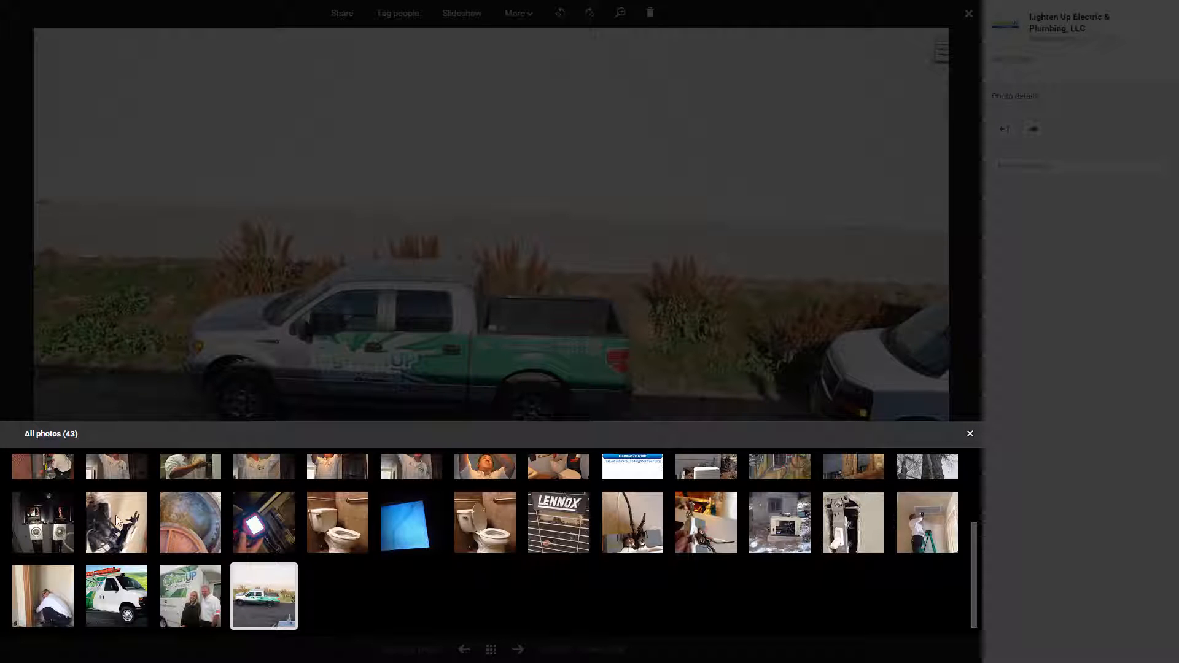
Step: Show the burned outlet photo's details and start adding a location to it
{"action": "left_click", "coordinate": [116, 522]}
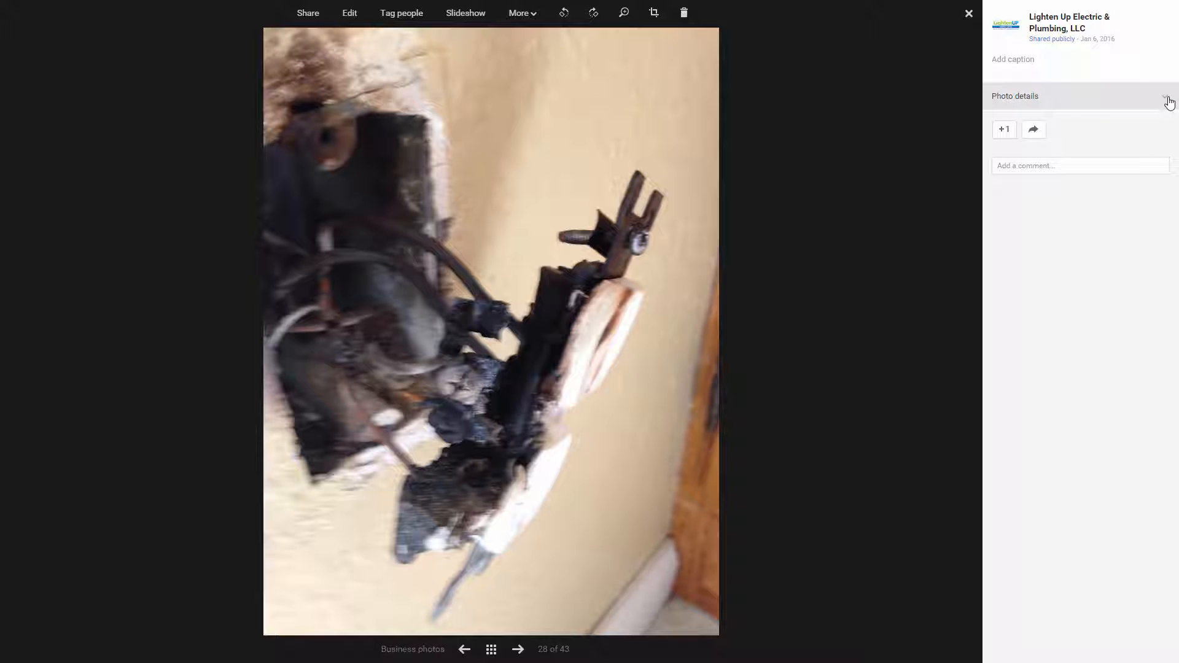
{"action": "left_click", "coordinate": [1168, 97]}
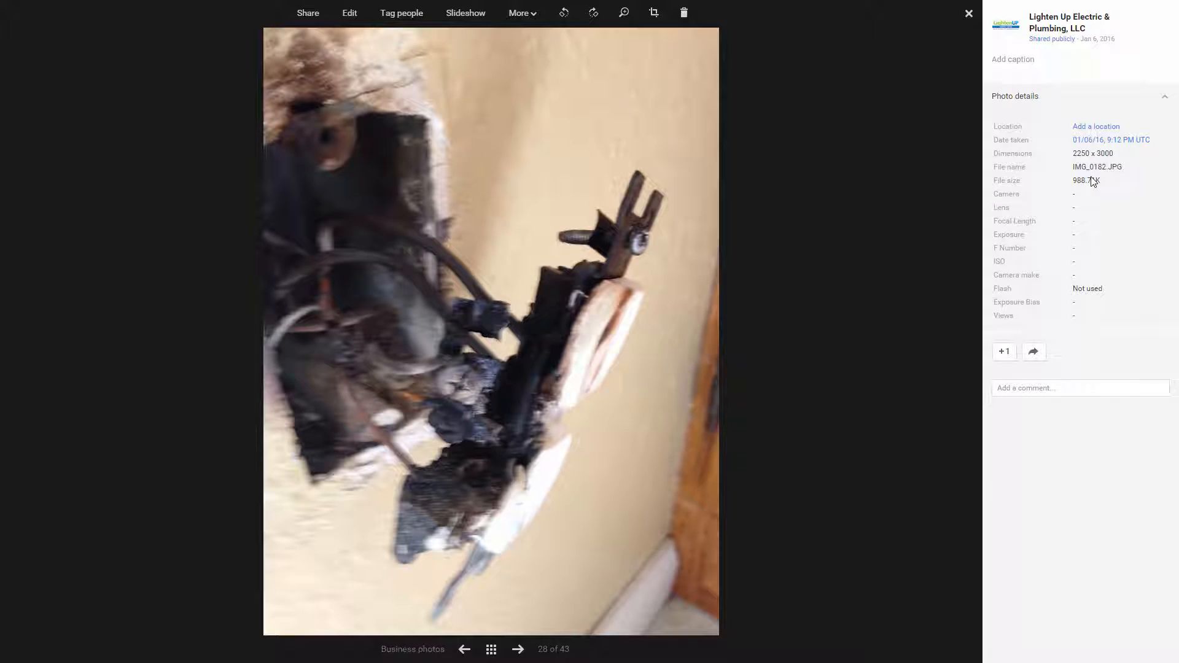
{"action": "mouse_move", "coordinate": [1096, 127]}
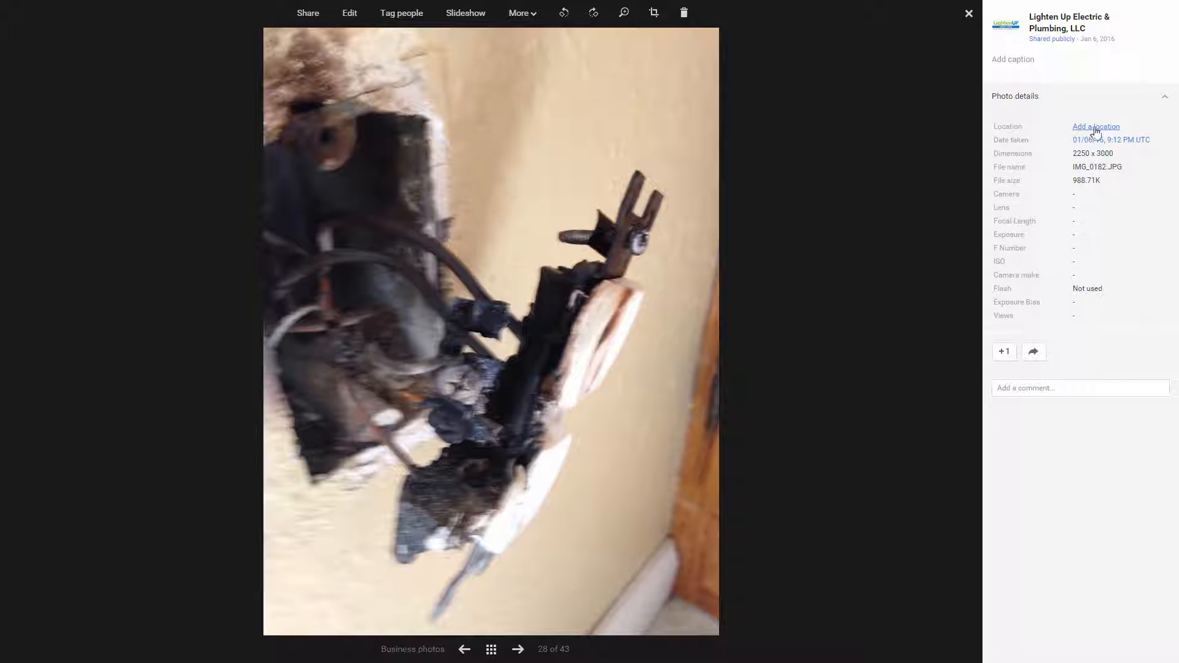
{"action": "left_click", "coordinate": [1095, 125]}
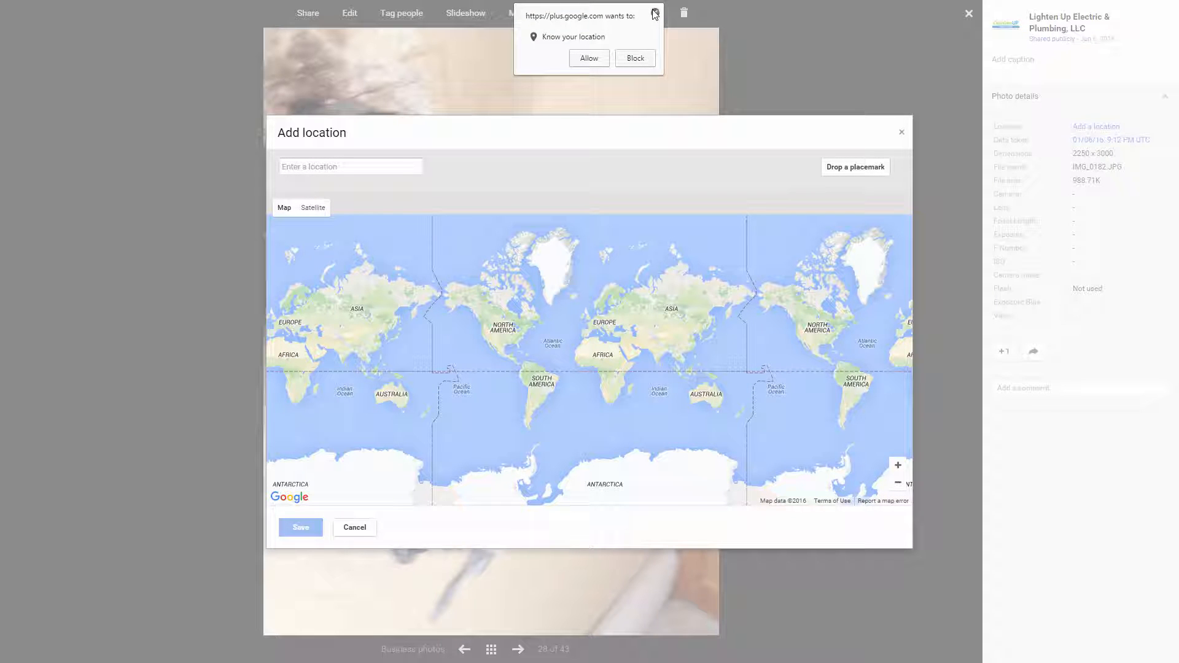
Step: Search 'windsor', choose Windsor, CO, United States and save it as the photo's location
{"action": "left_click", "coordinate": [350, 166]}
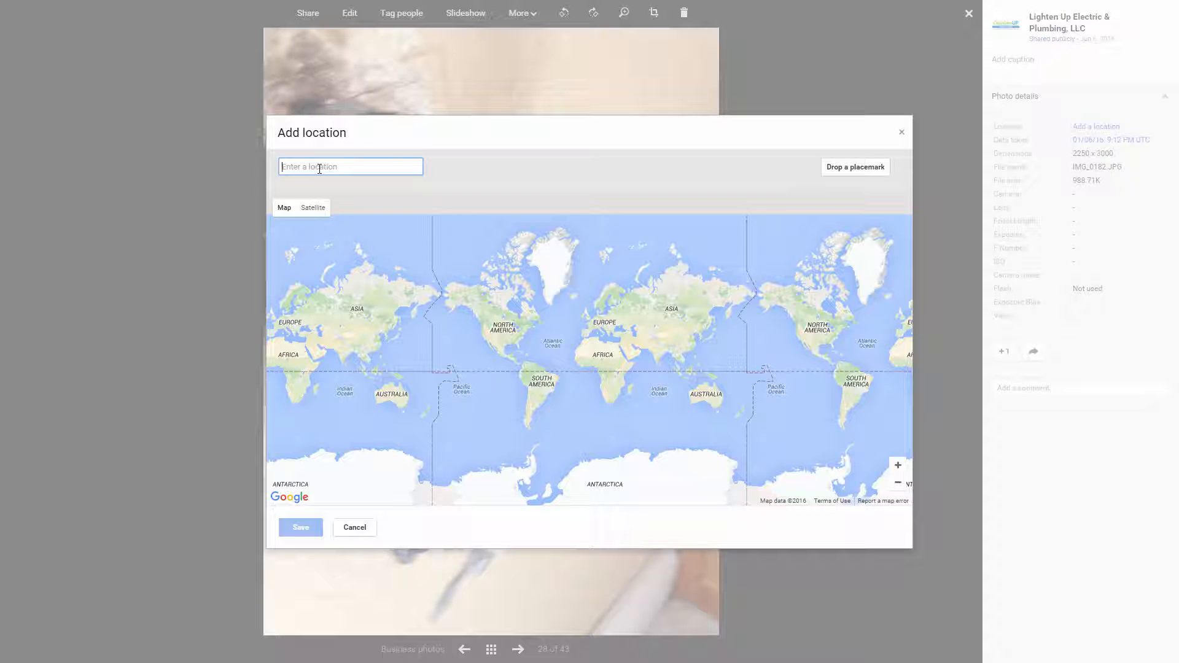
{"action": "type", "text": "windsor co"}
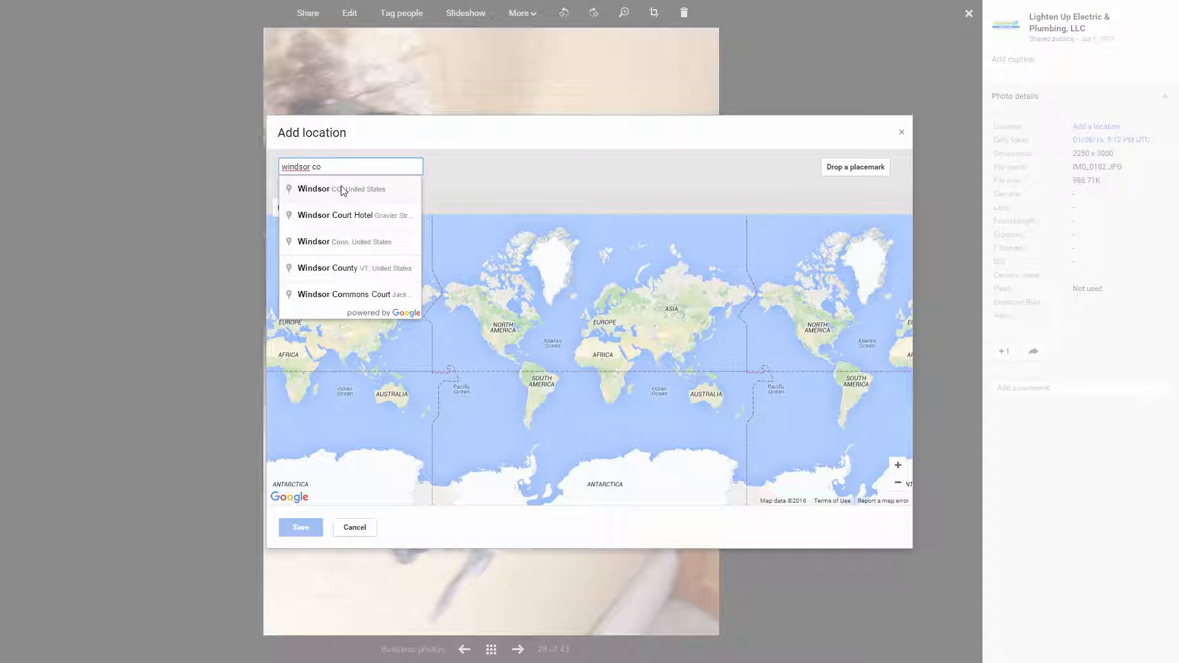
{"action": "left_click", "coordinate": [340, 189]}
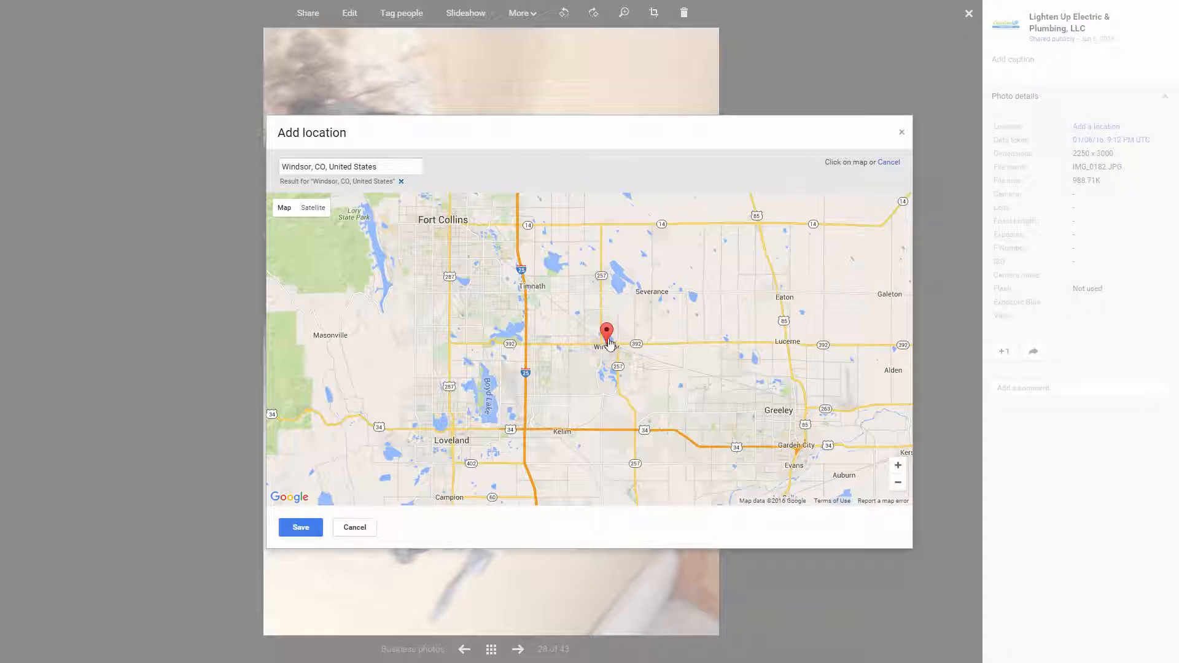
{"action": "left_click", "coordinate": [300, 526]}
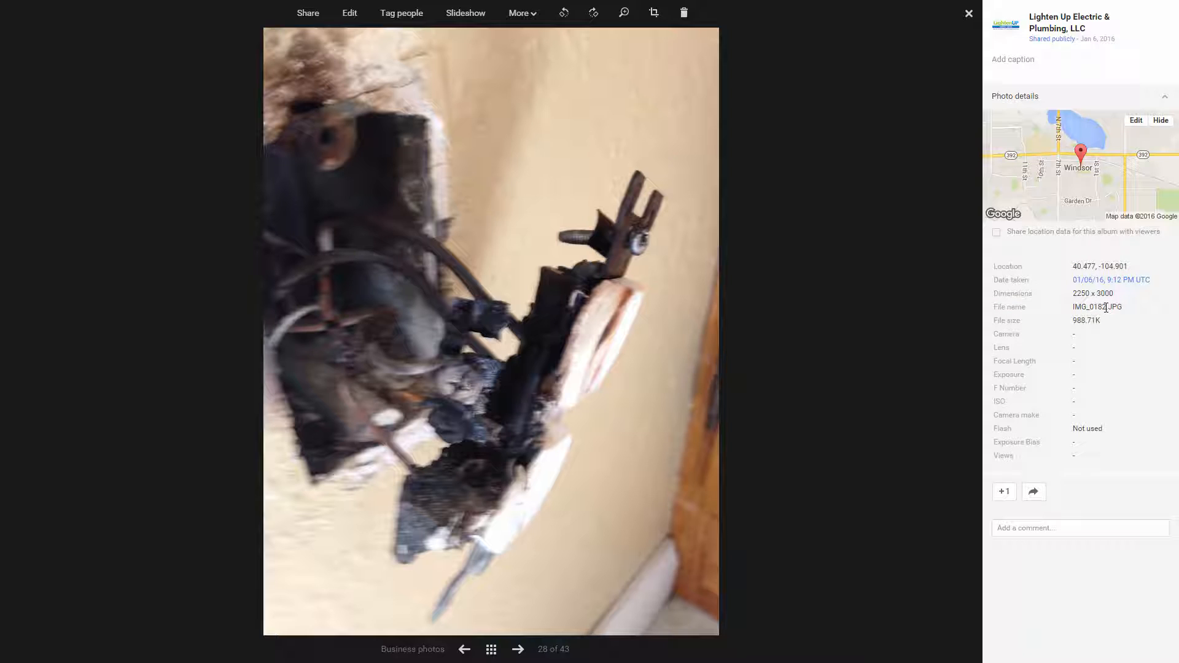
Step: Select the file name, then advance from photo 28 to the toilet photo, 31 of 43
{"action": "double_click", "coordinate": [1089, 307]}
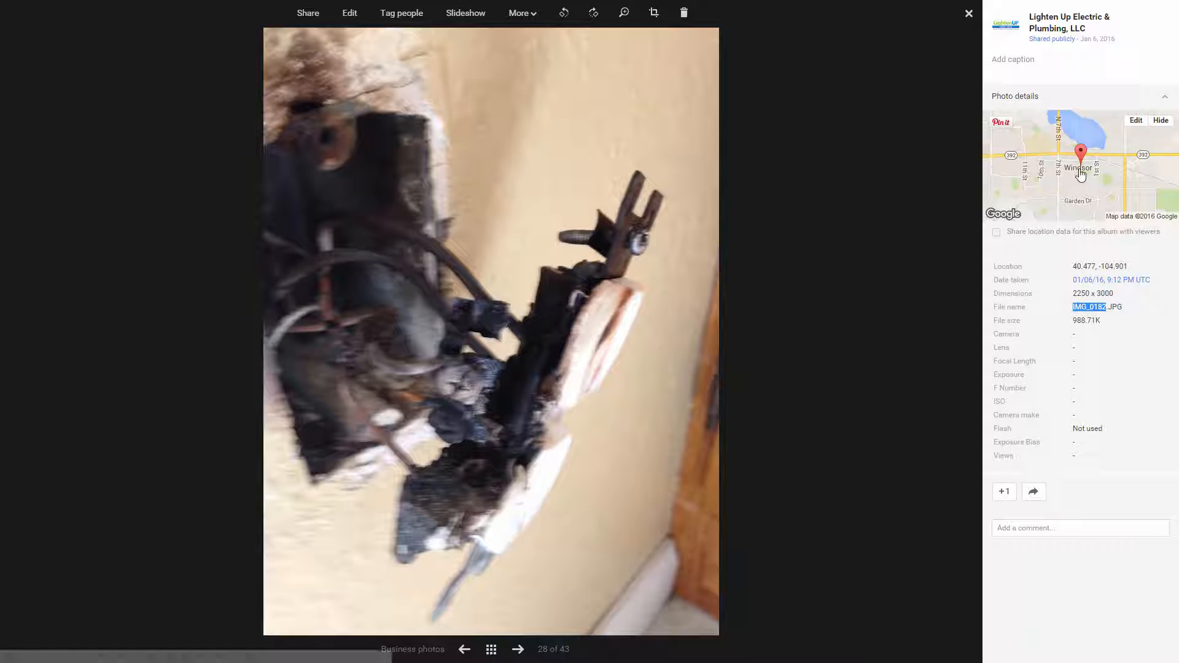
{"action": "mouse_move", "coordinate": [1078, 171]}
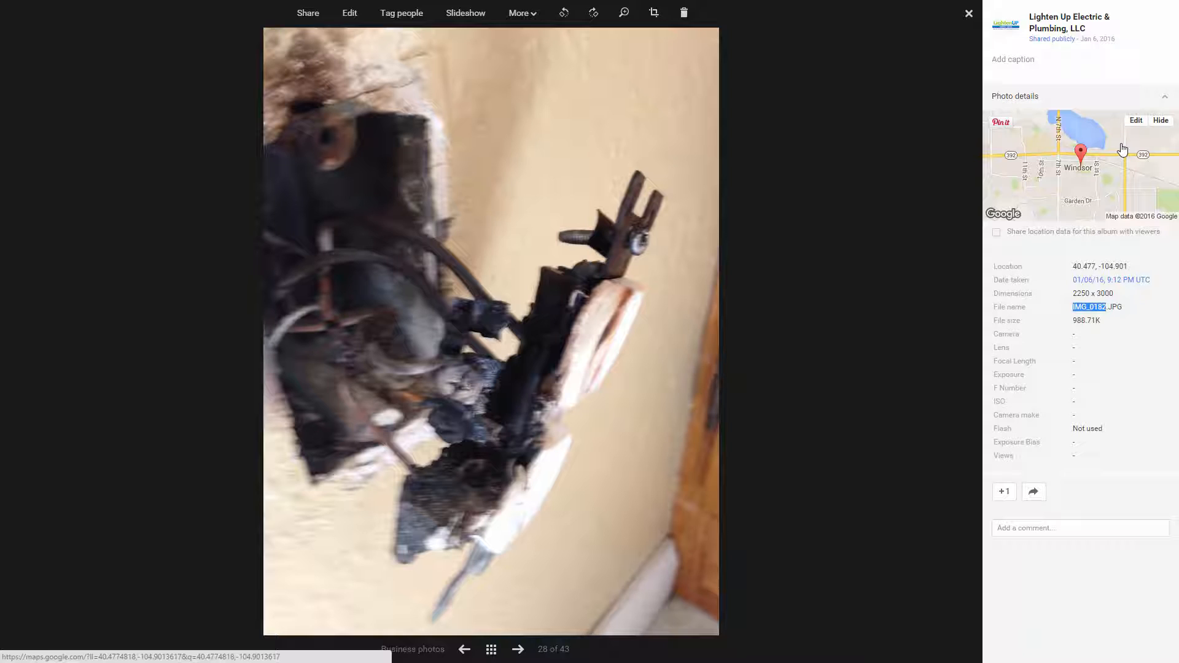
{"action": "left_click", "coordinate": [517, 649]}
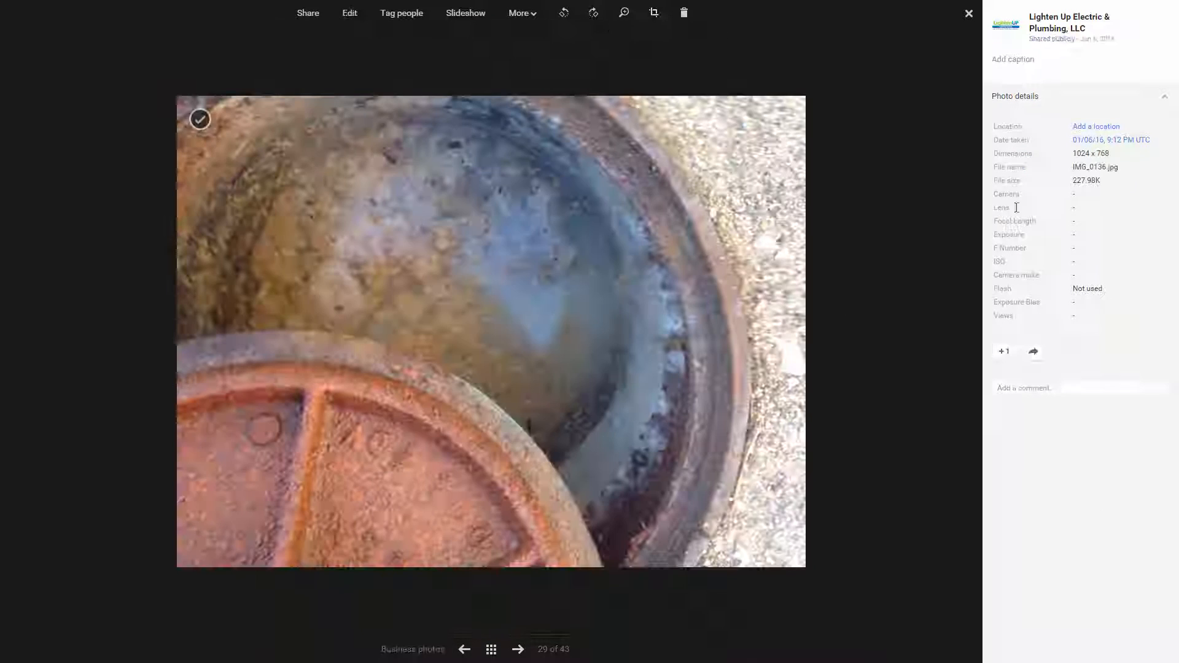
{"action": "left_click", "coordinate": [517, 649]}
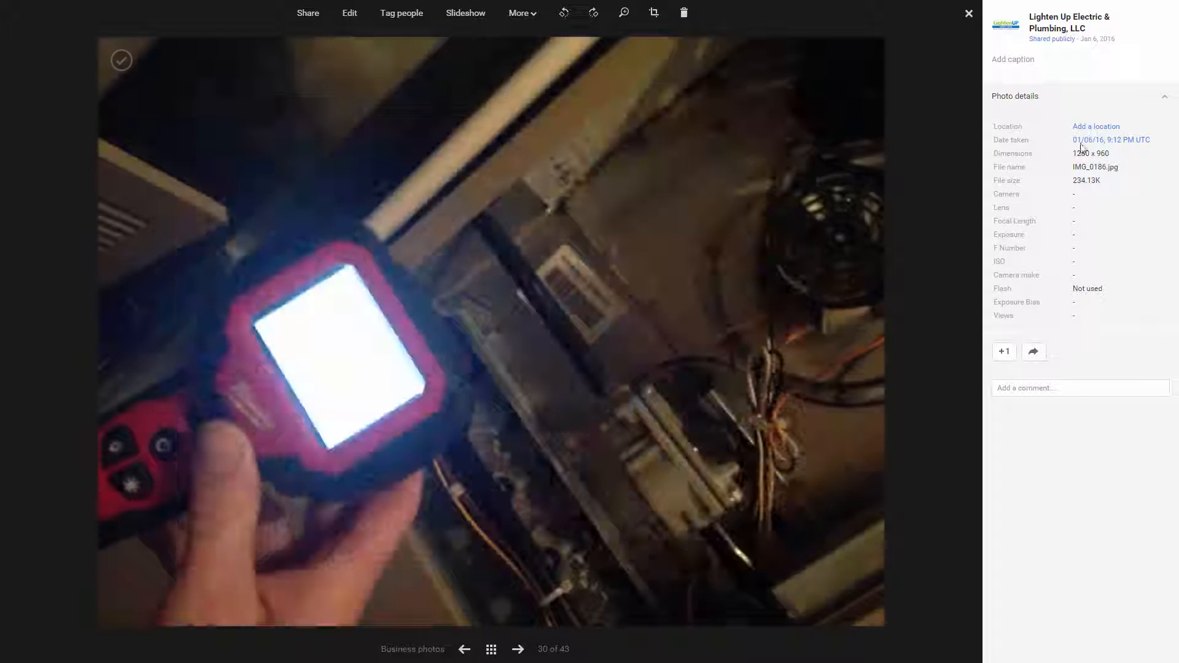
{"action": "left_click", "coordinate": [517, 649]}
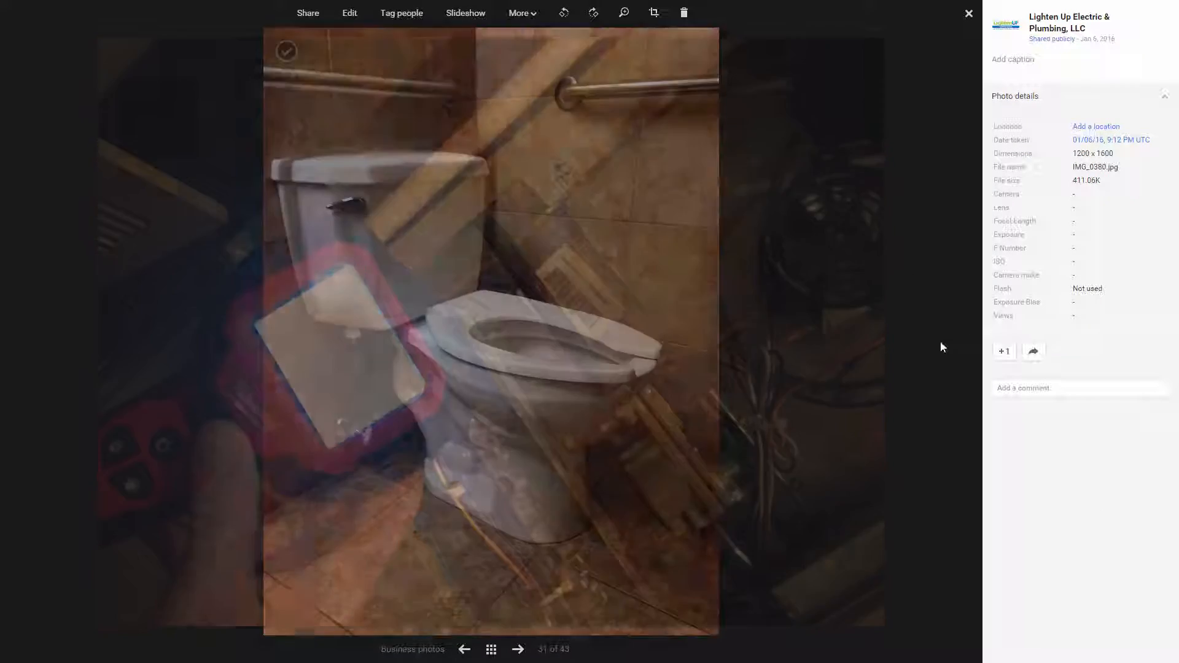